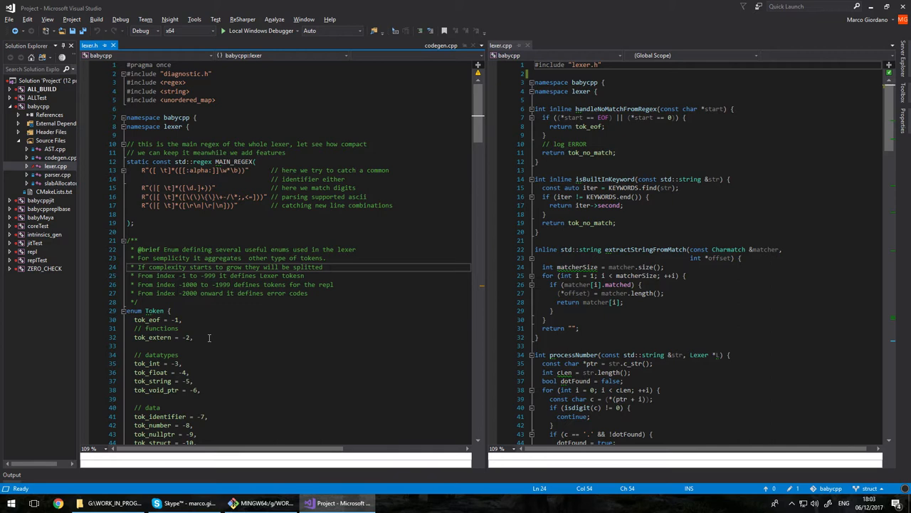
- Delete the blank line above the closing ');' of MAIN_REGEX in lexer.h
left_click(324, 179)
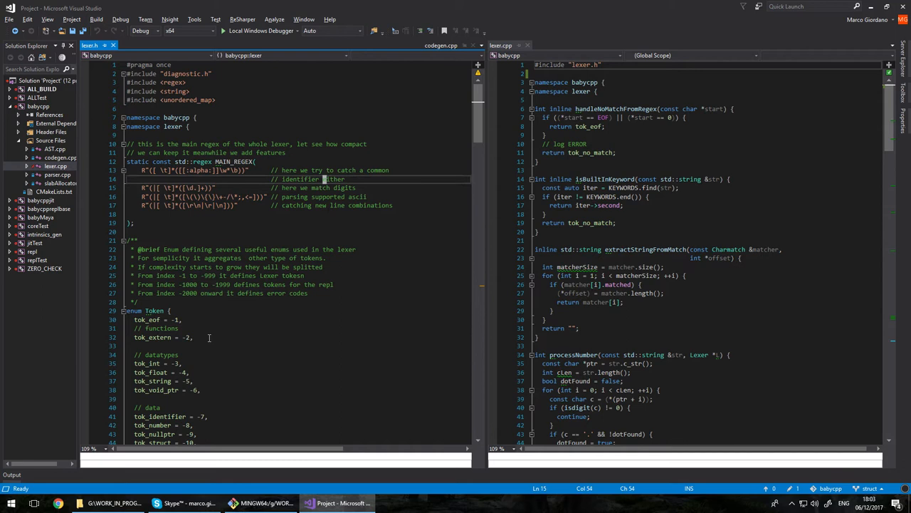
double_click(233, 161)
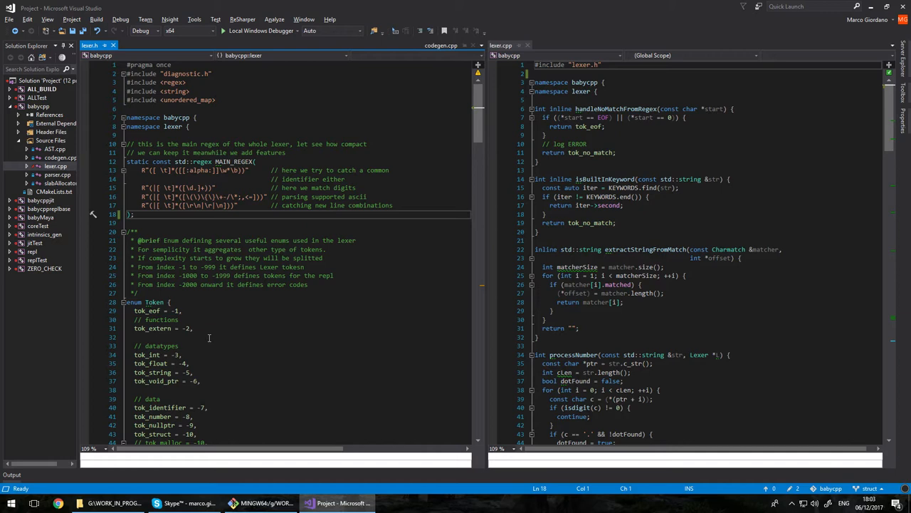
left_click(249, 170)
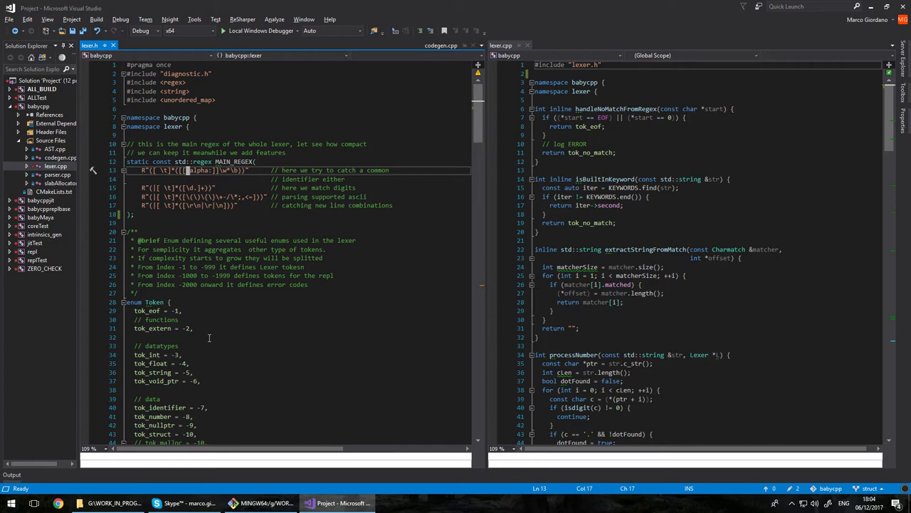
- Retype '\d.' inside the digits character class on MAIN_REGEX line 15
left_click(186, 205)
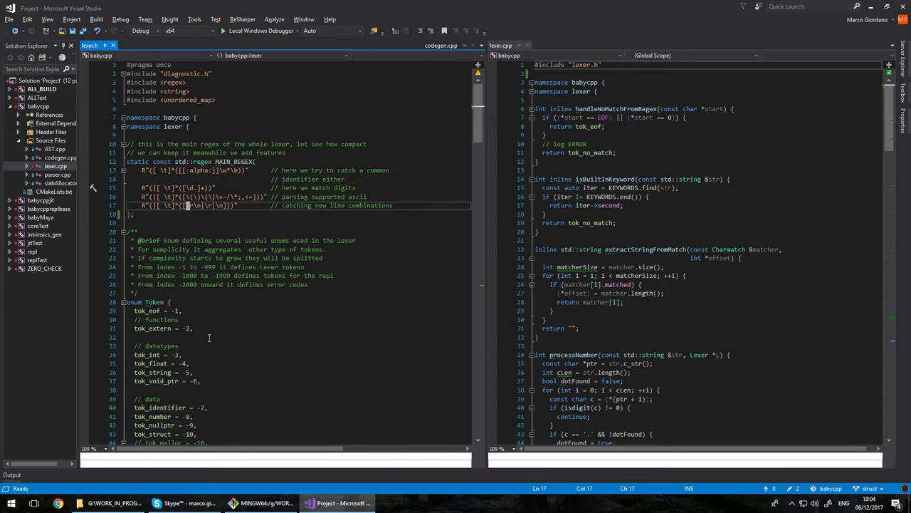
left_click(146, 170)
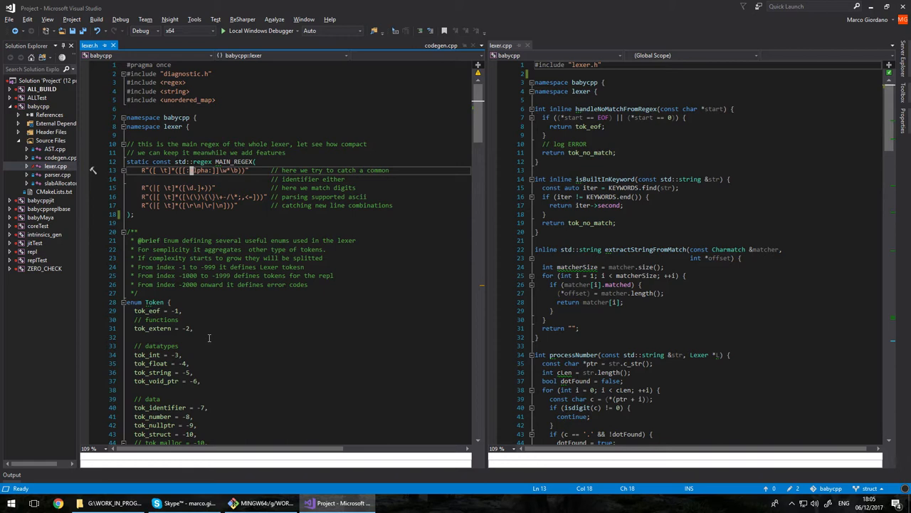
left_click(189, 188)
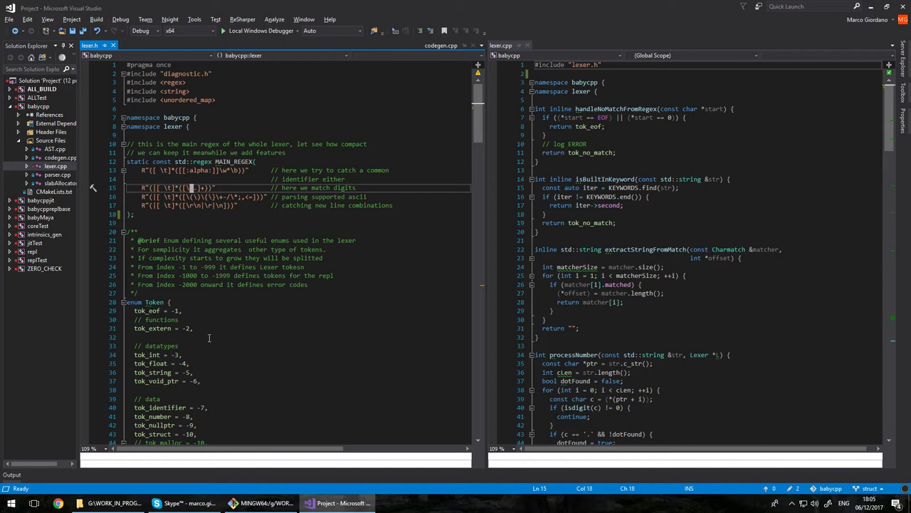
type("\\d.")
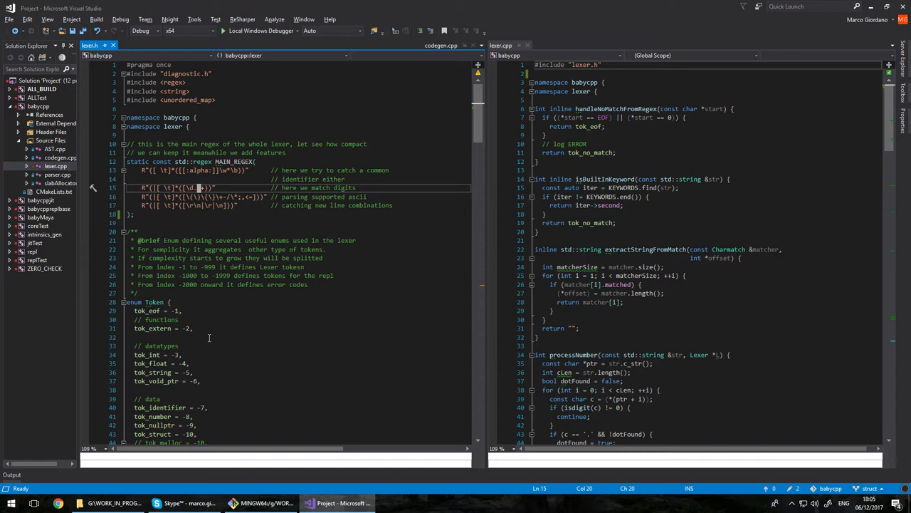
left_click(210, 196)
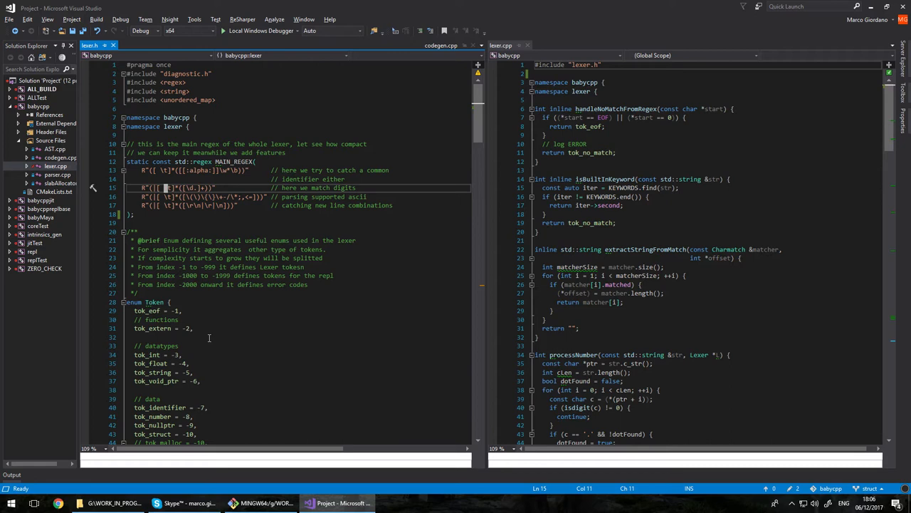
left_click(310, 196)
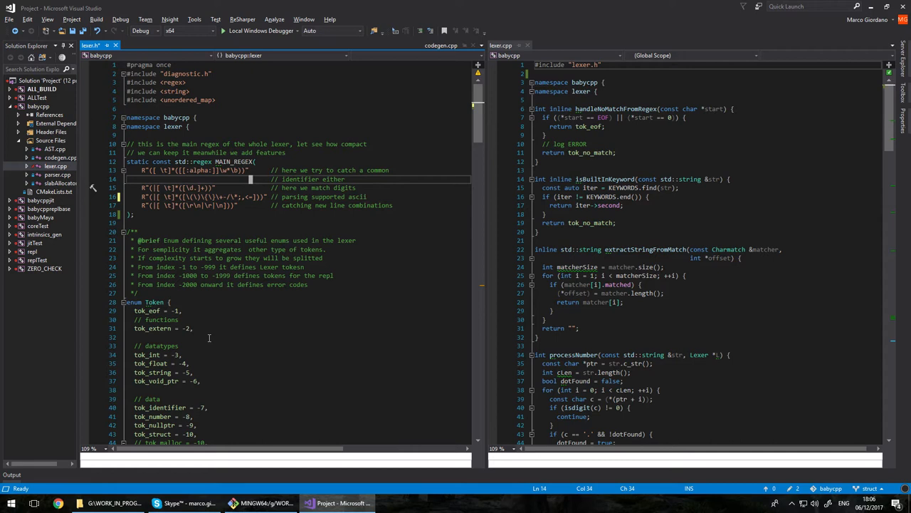
- Scroll the Token enum past the commented tok_malloc entry to the punctuation tokens
scroll("down", 3)
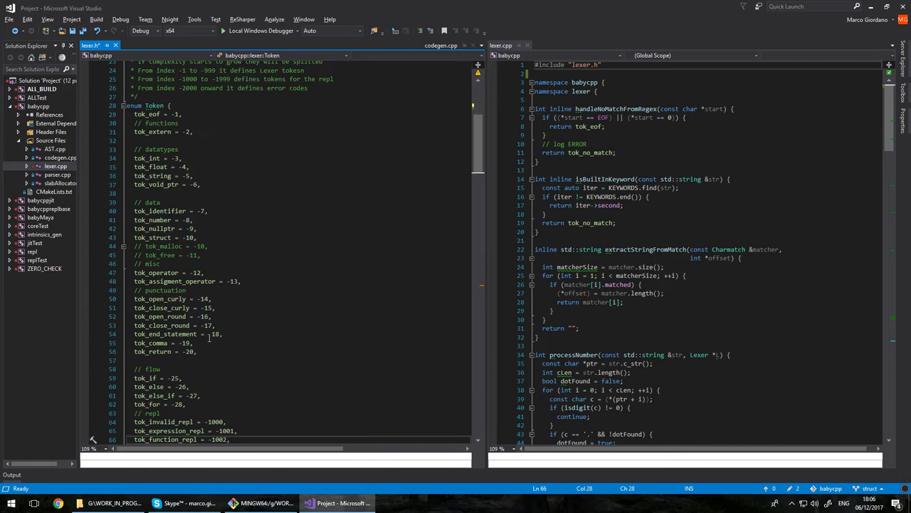
left_click(190, 219)
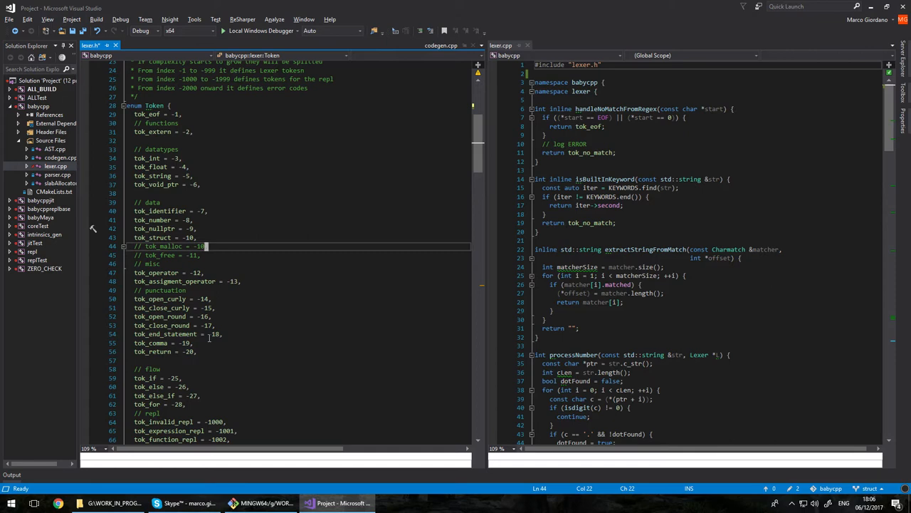
scroll("down", 3)
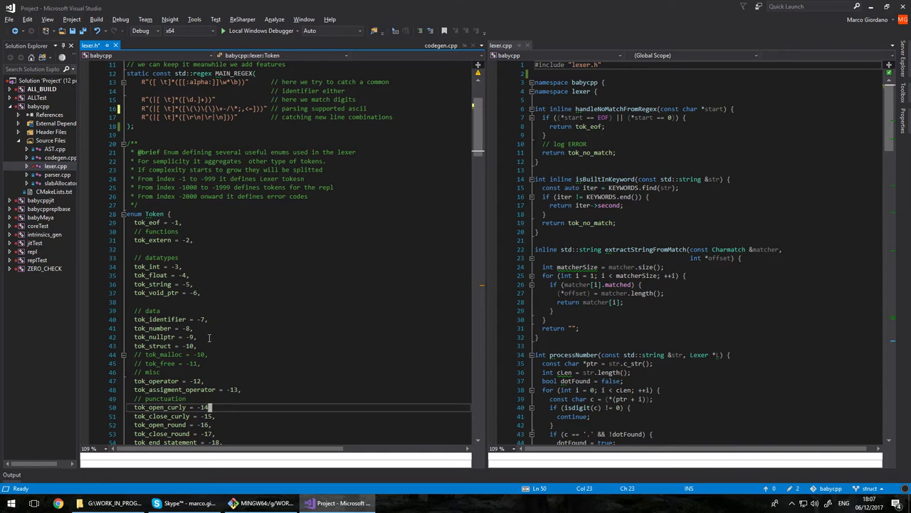
- Scroll to struct Number, highlight its 'type' member, and continue toward KEYWORDS
scroll("down", 3)
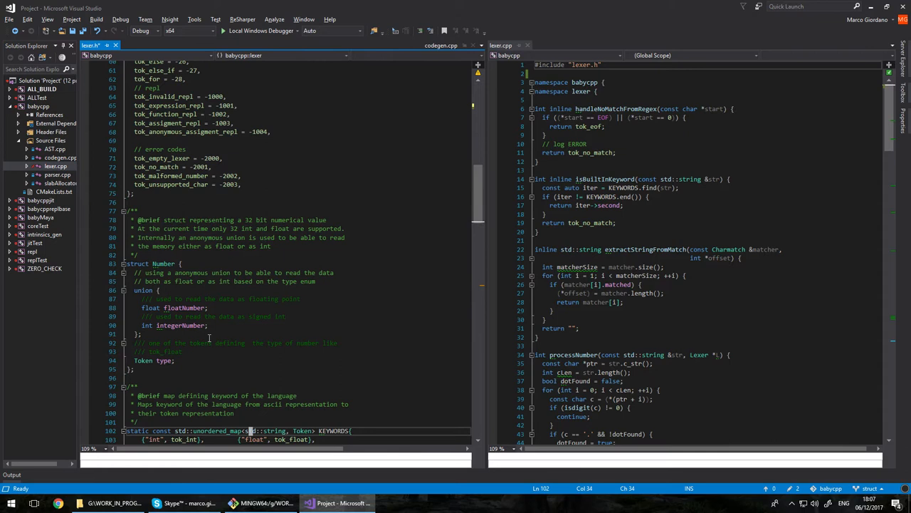
double_click(180, 325)
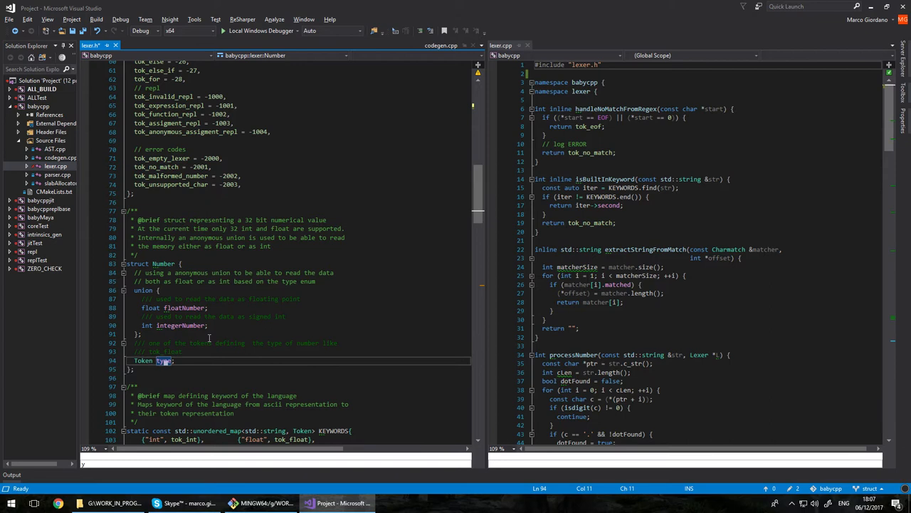
scroll("down", 3)
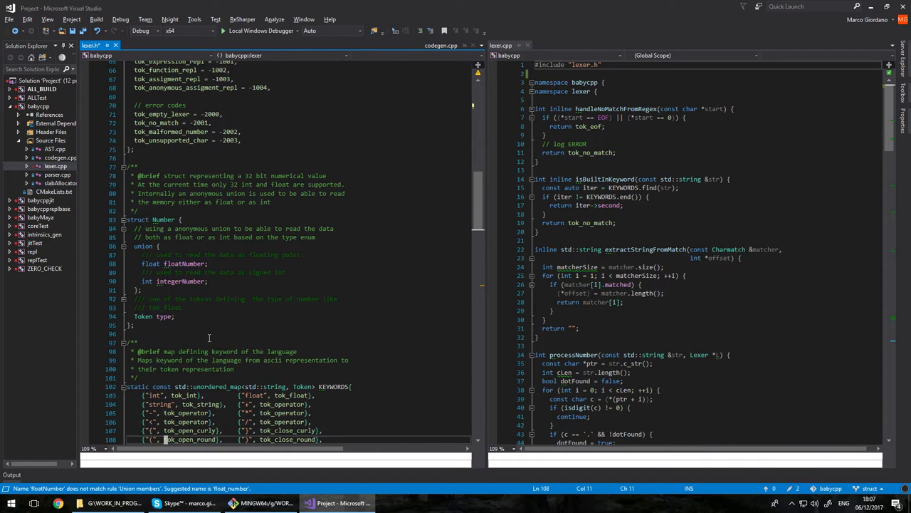
- Scroll lexer.h until the full KEYWORDS unordered_map initializer is visible
scroll("down", 3)
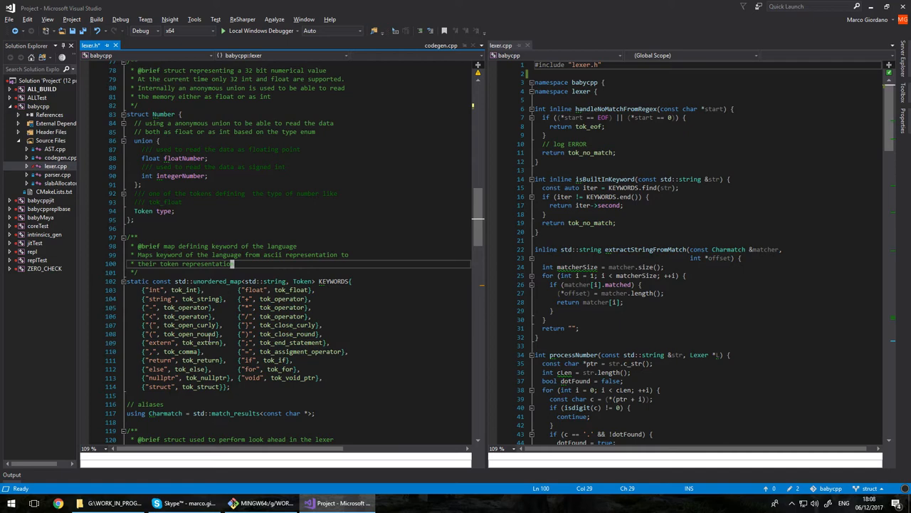
- Scroll lexer.h to lines ~175–215 showing lookAhead and the member variables
scroll("down", 3)
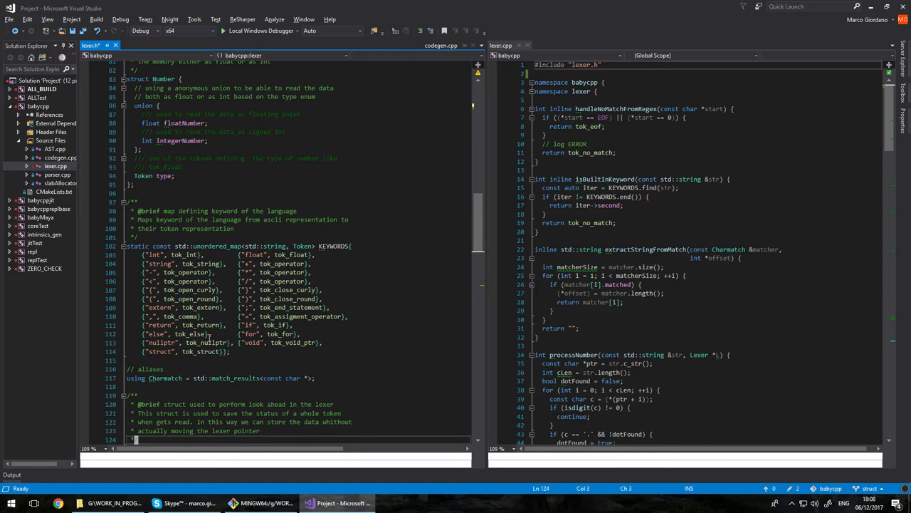
scroll("down", 3)
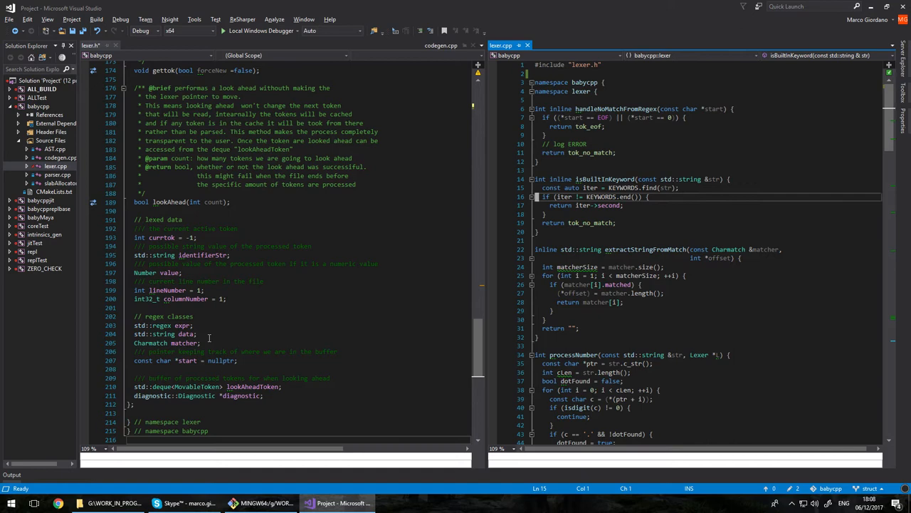
scroll("down", 3)
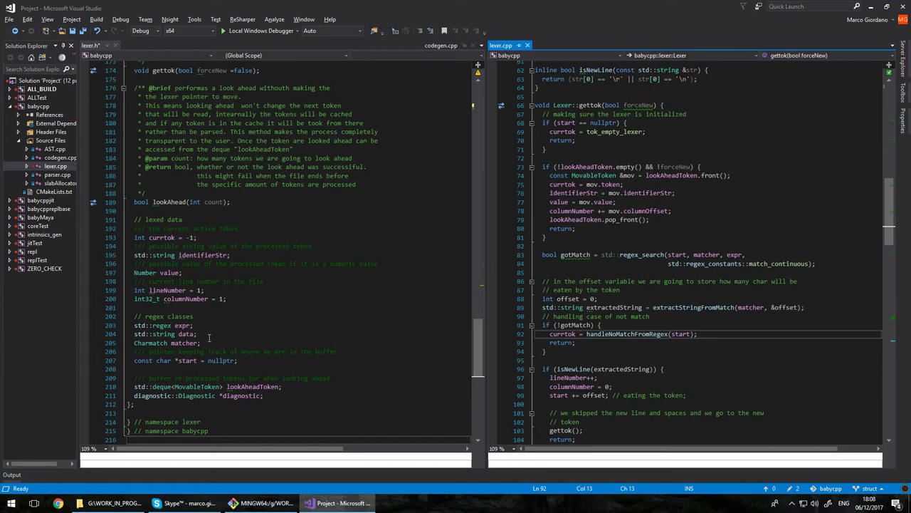
double_click(628, 333)
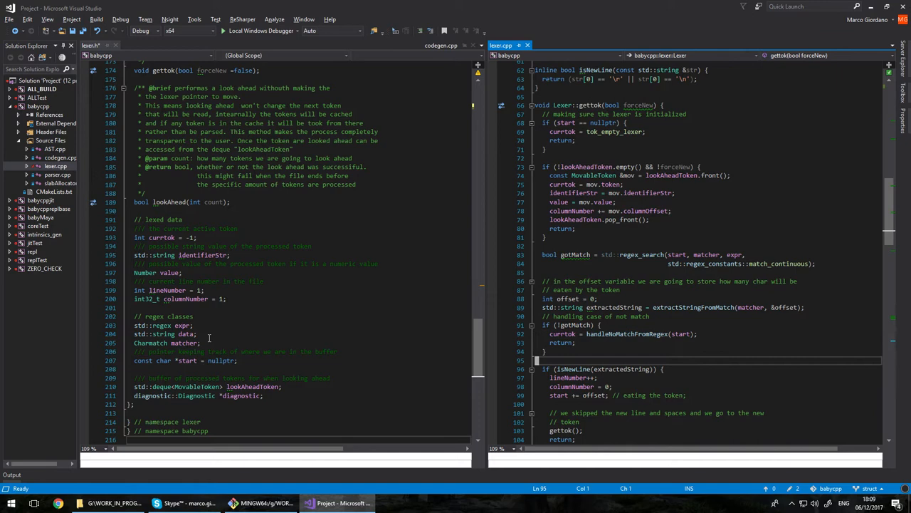
- Walk through gettok, highlighting identifierStr, processNumber and the tok_identifier assignment
scroll("down", 3)
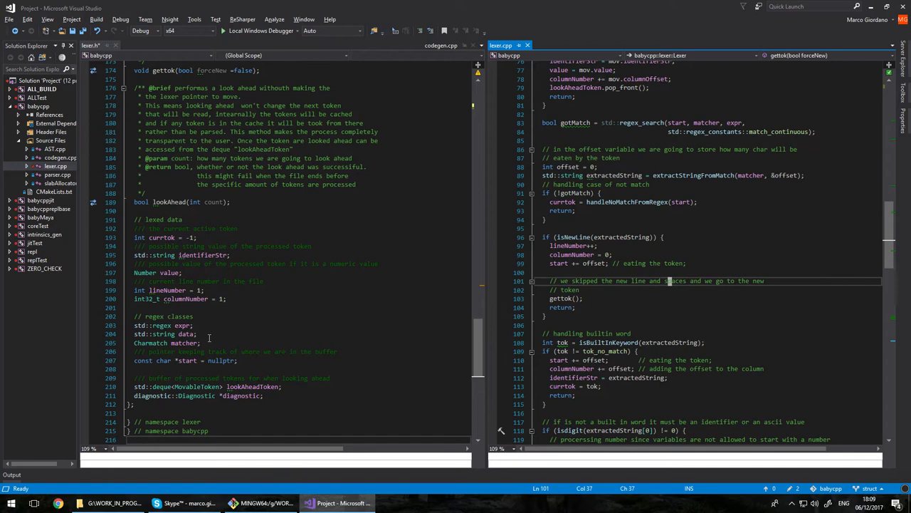
double_click(570, 245)
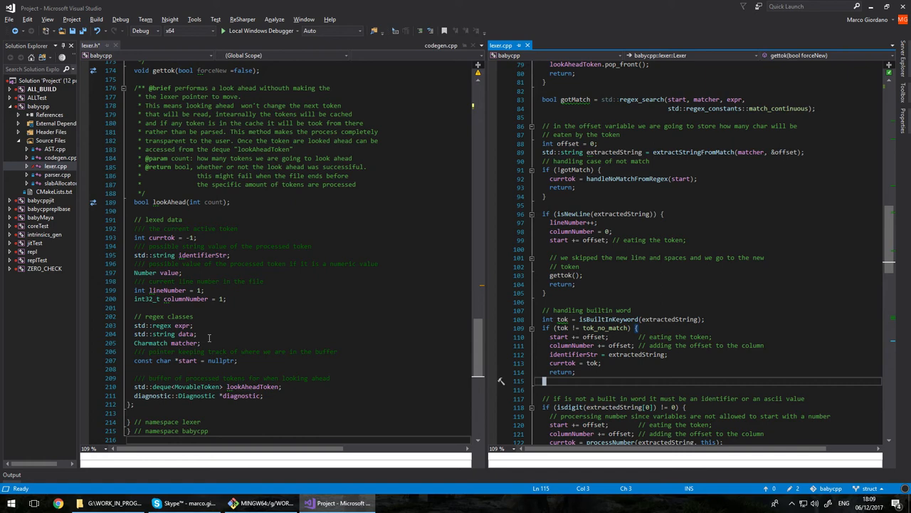
double_click(572, 354)
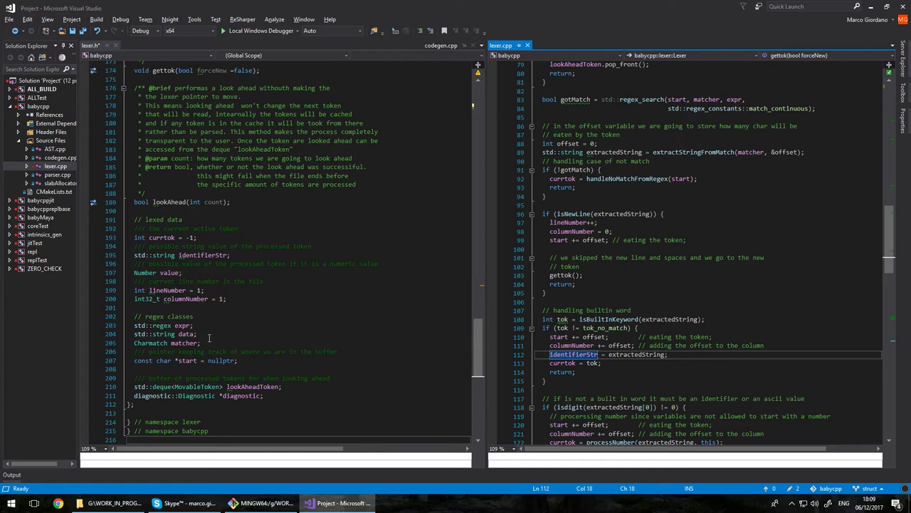
scroll("down", 3)
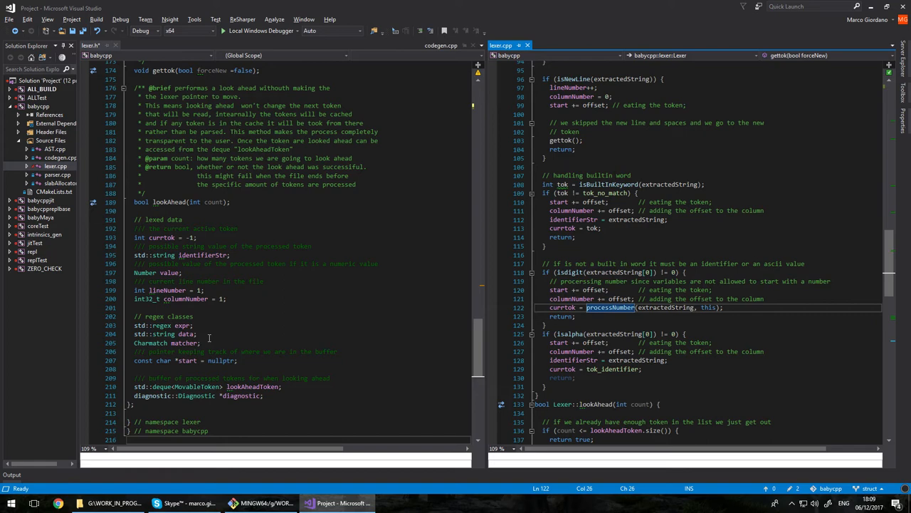
double_click(612, 369)
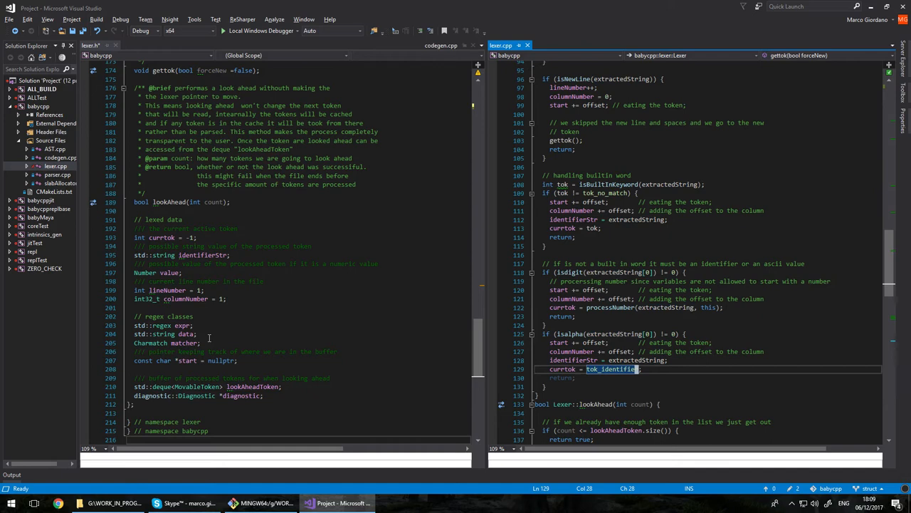
left_click(617, 430)
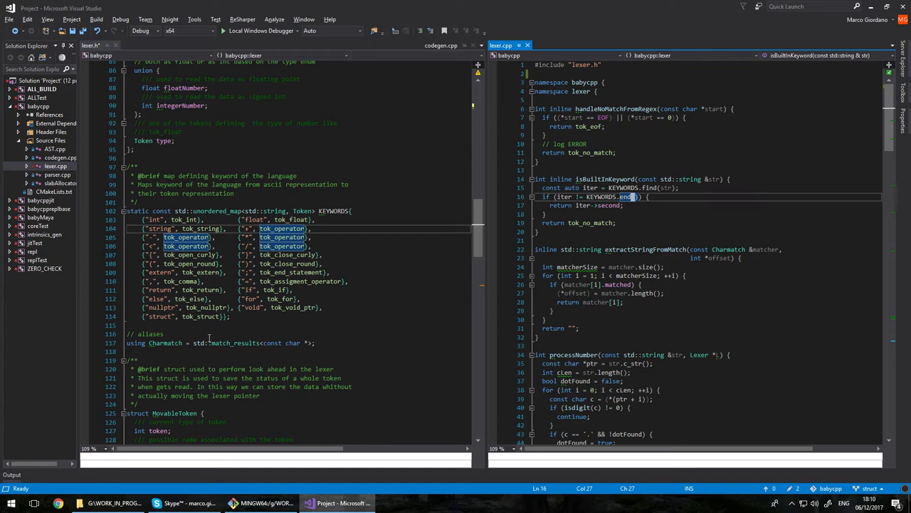
- Scroll lexer.cpp through processNumber to the end of Lexer::lookAhead
scroll("down", 3)
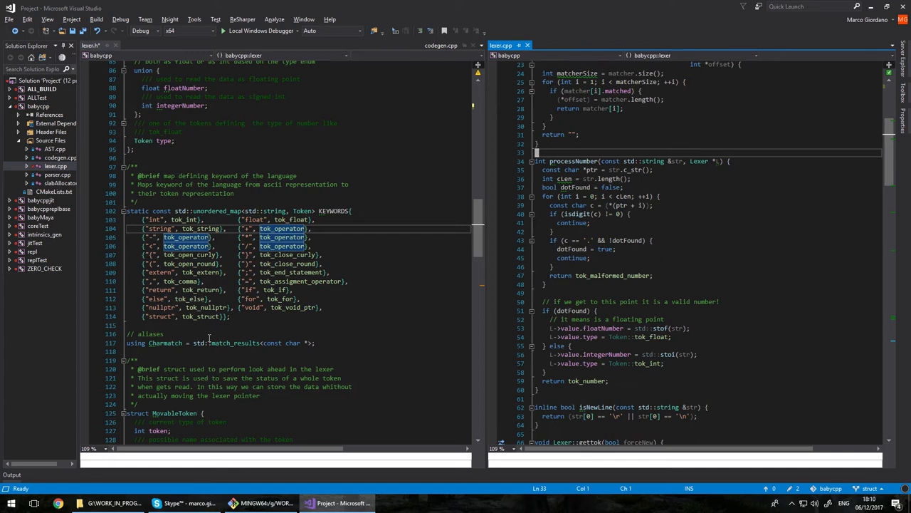
scroll("down", 3)
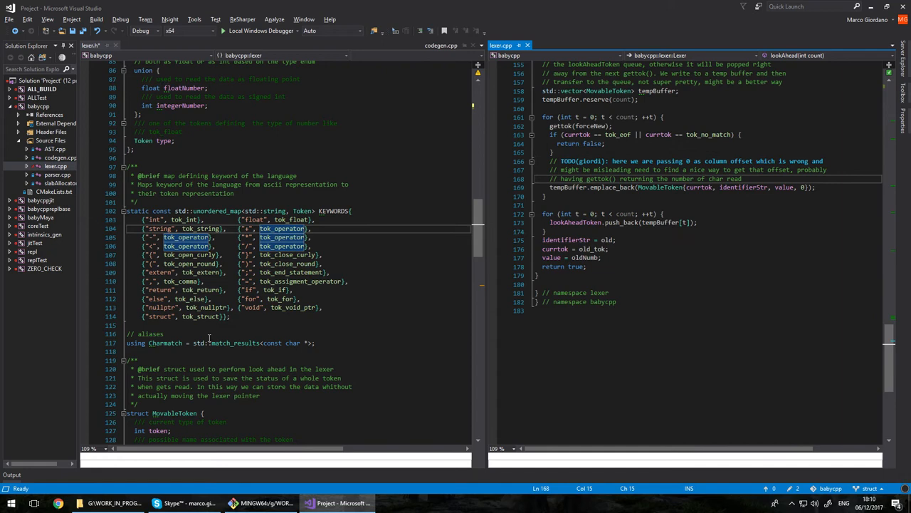
- Scroll lexer.cpp back to line 1 at handleNoMatchFromRegex
scroll("up", 3)
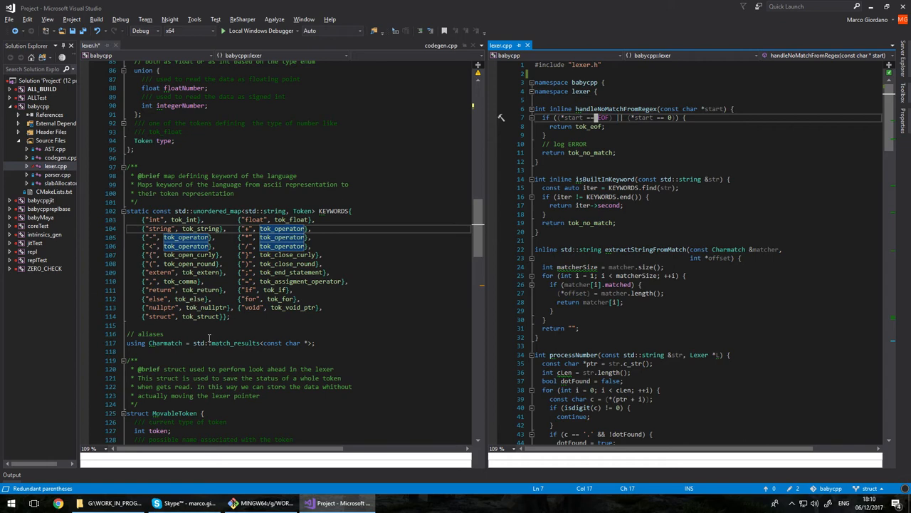
- Scroll lexer.cpp down to processNumber's final tok_number return
scroll("down", 3)
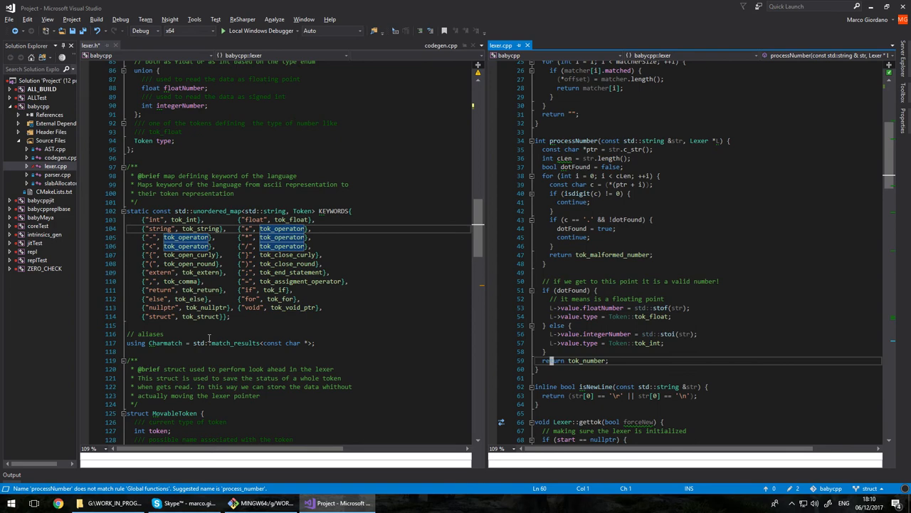
left_click(640, 185)
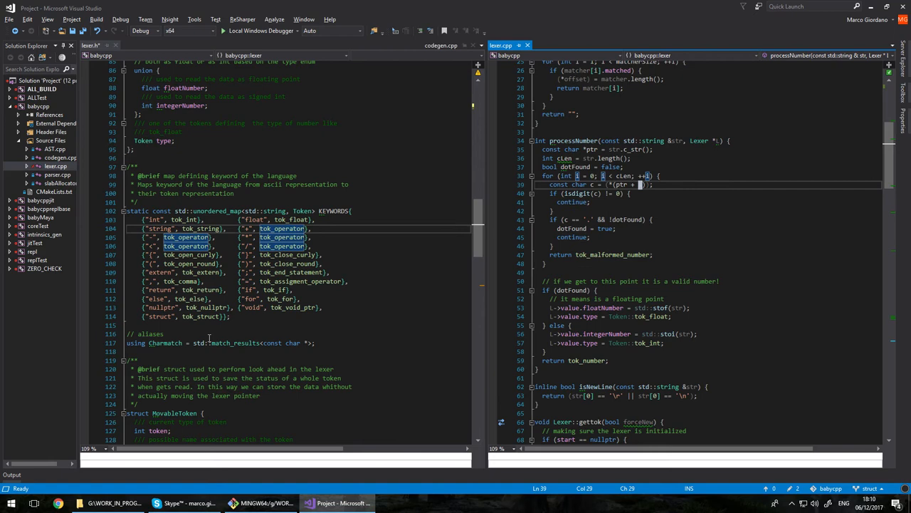
left_click(607, 193)
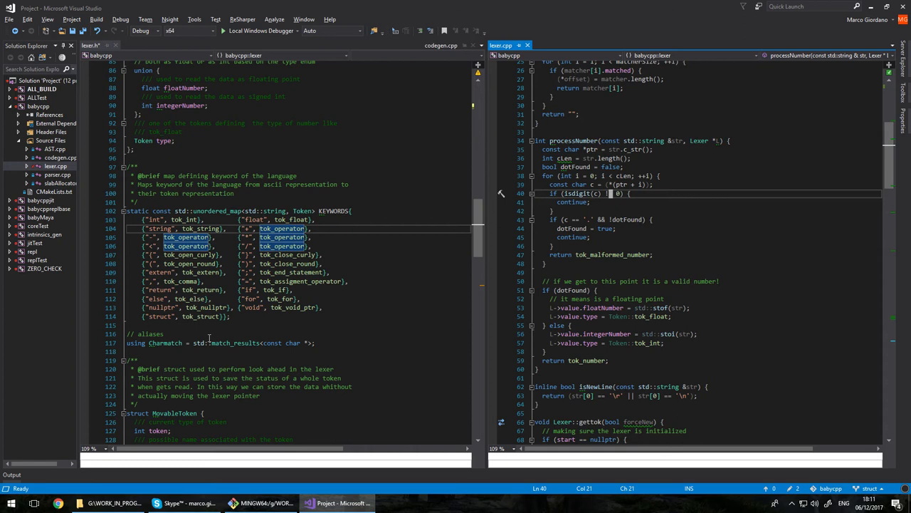
double_click(625, 219)
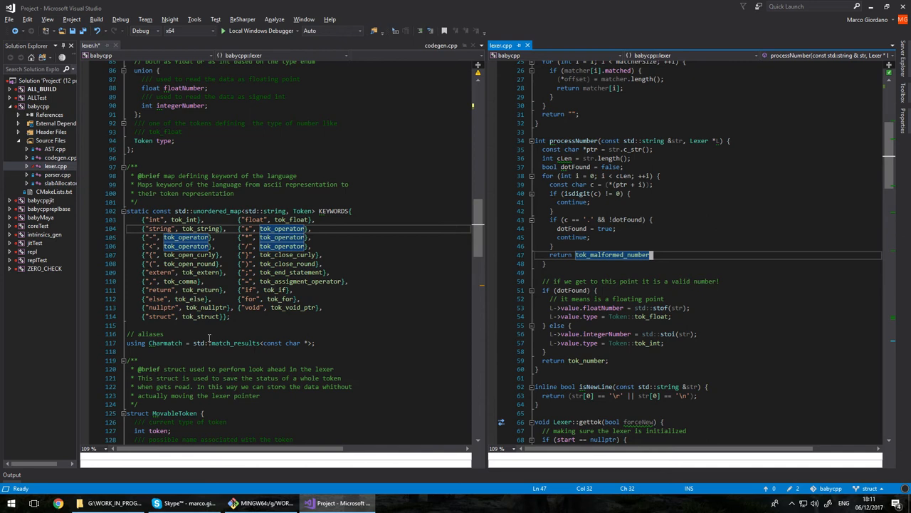
left_click(574, 289)
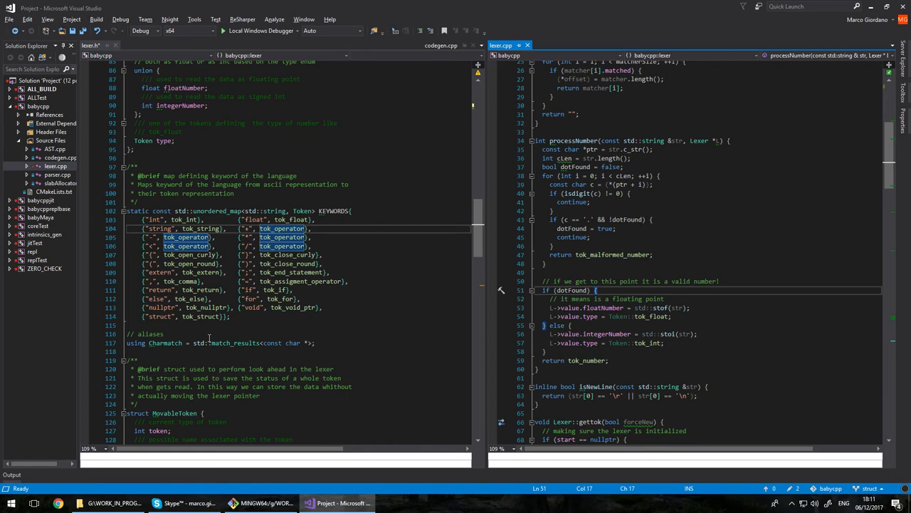
double_click(652, 316)
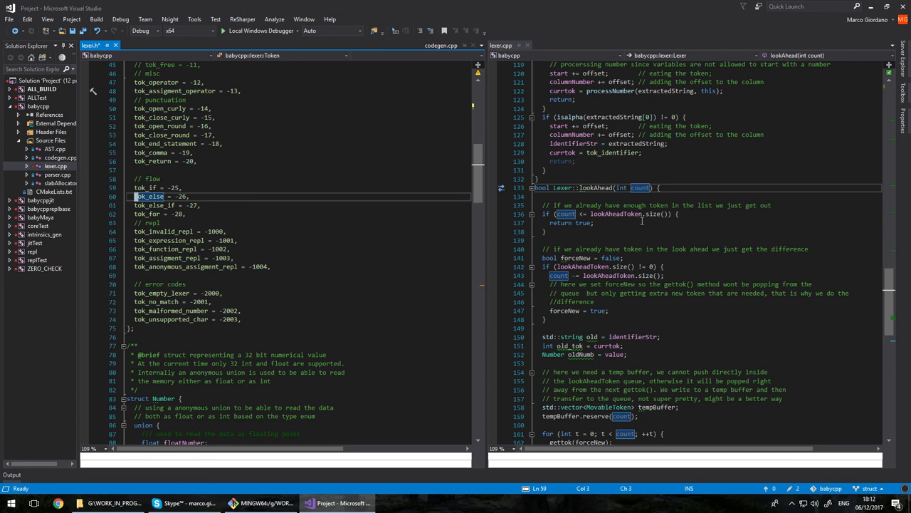
- Scroll lexer.h down to show the Number union, KEYWORDS map and MovableToken struct
scroll("down", 3)
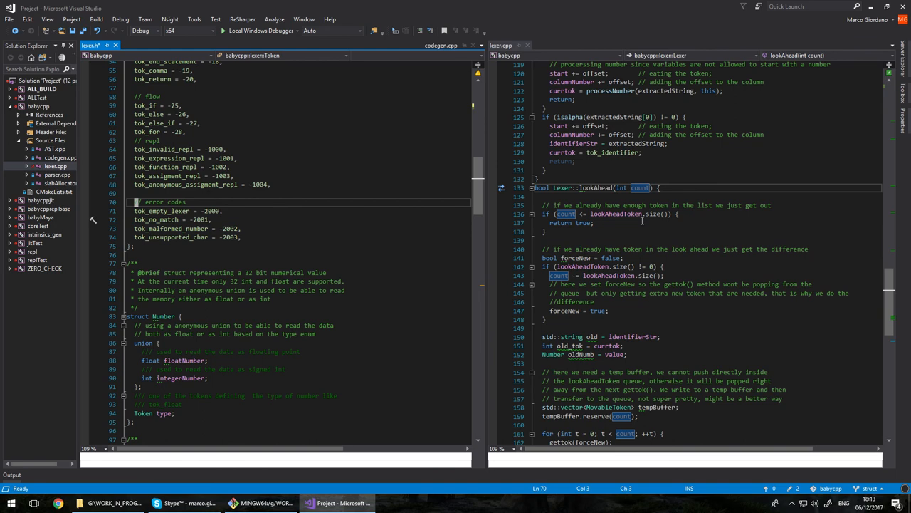
scroll("down", 3)
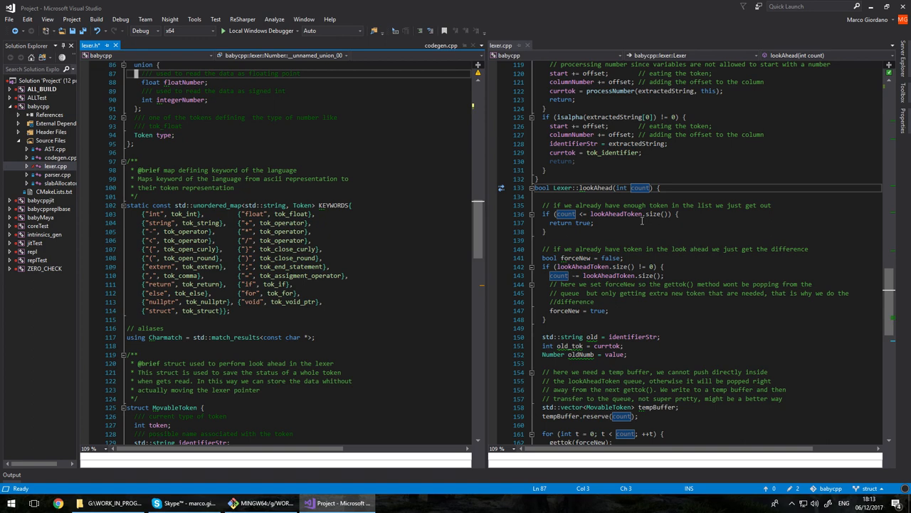